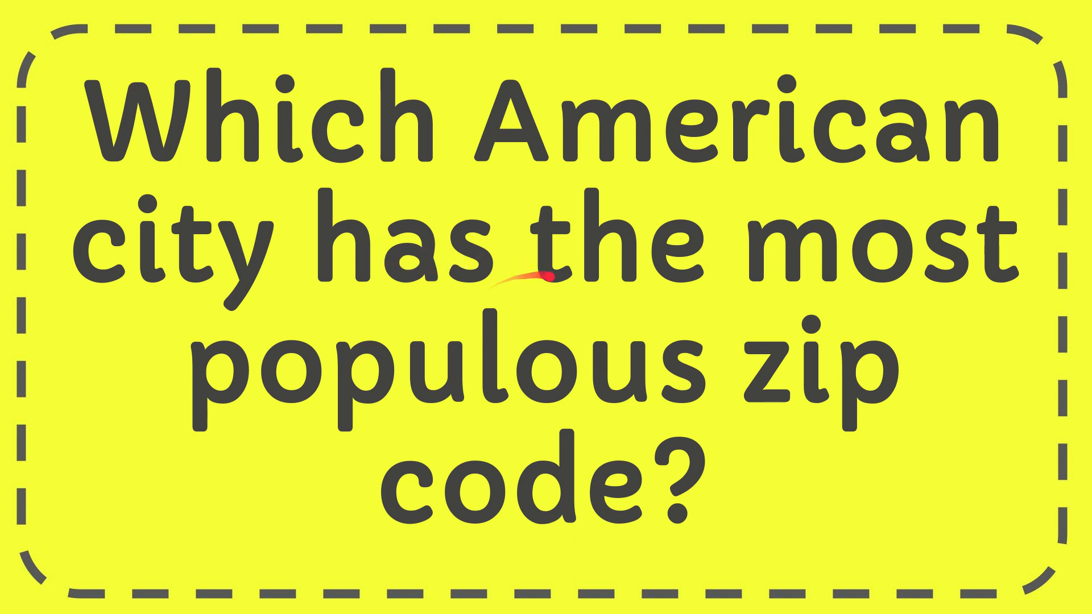
mouse_move(652, 474)
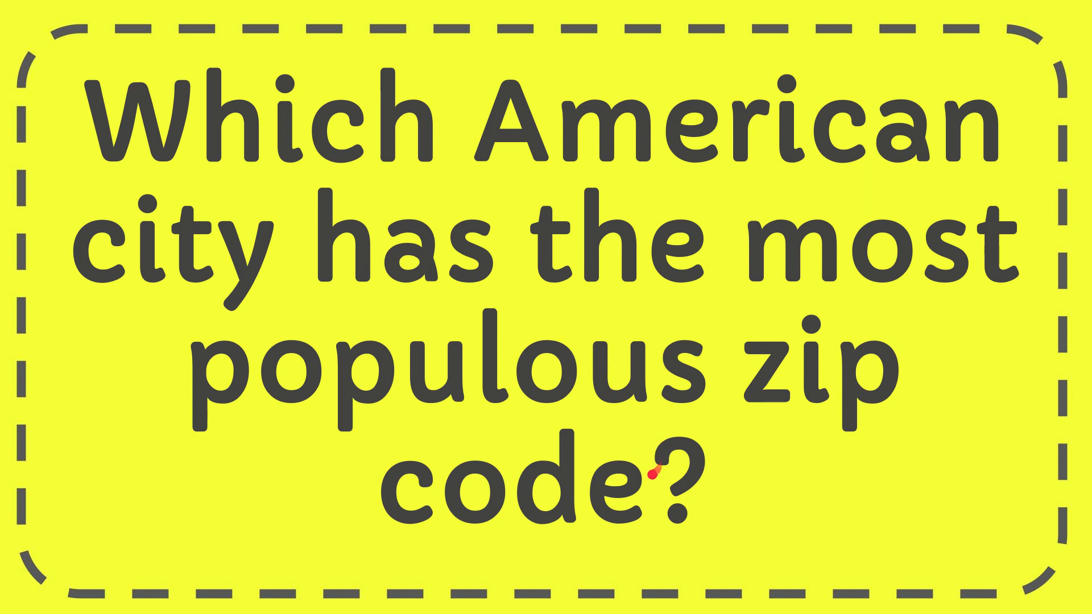